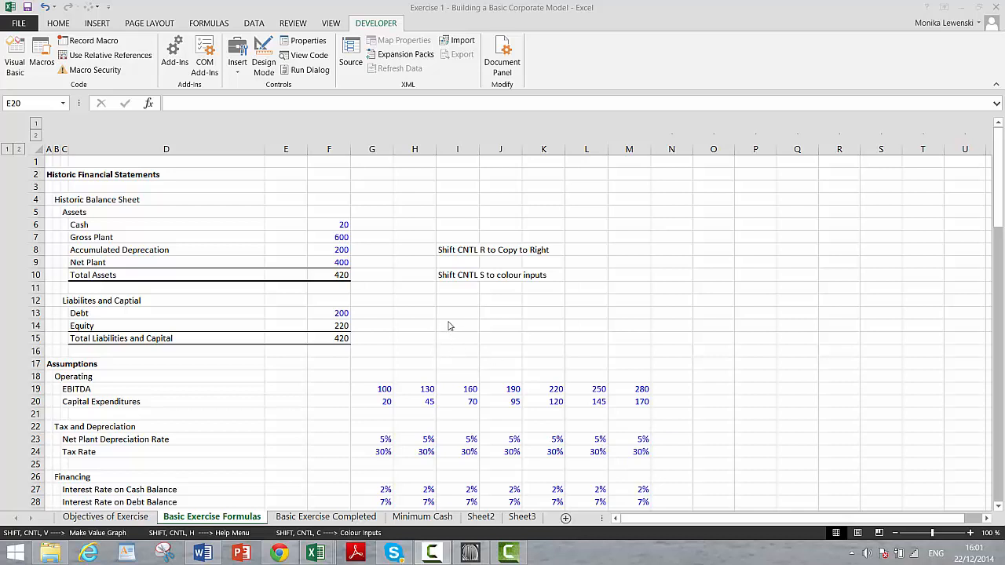
{"action": "mouse_move", "coordinate": [549, 361]}
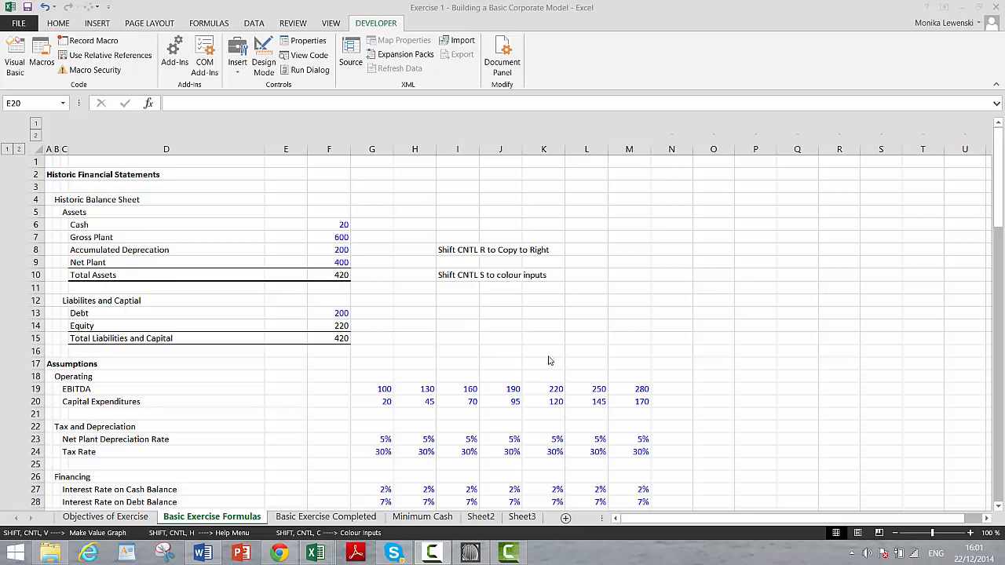
{"action": "left_click", "coordinate": [285, 401]}
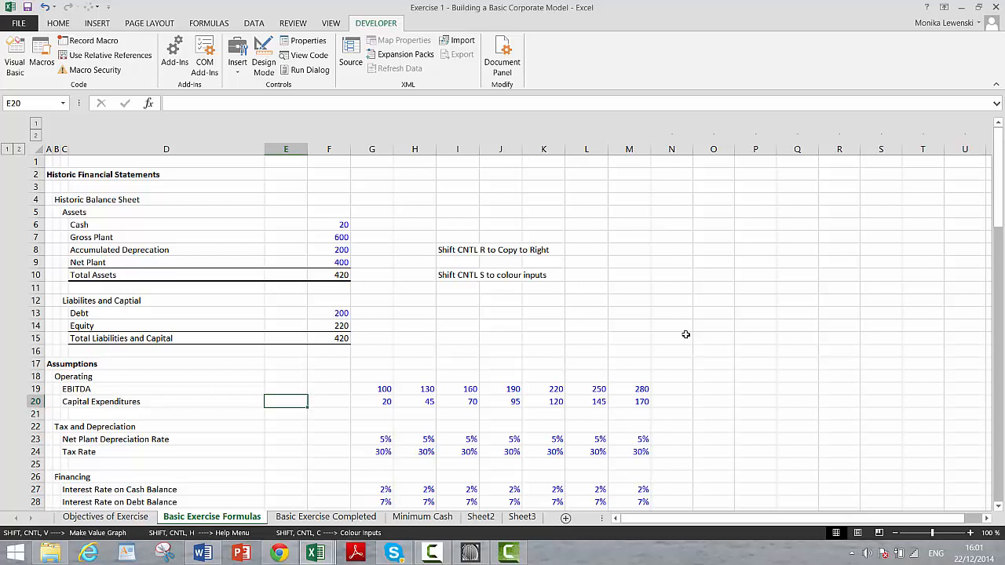
{"action": "left_click", "coordinate": [414, 389]}
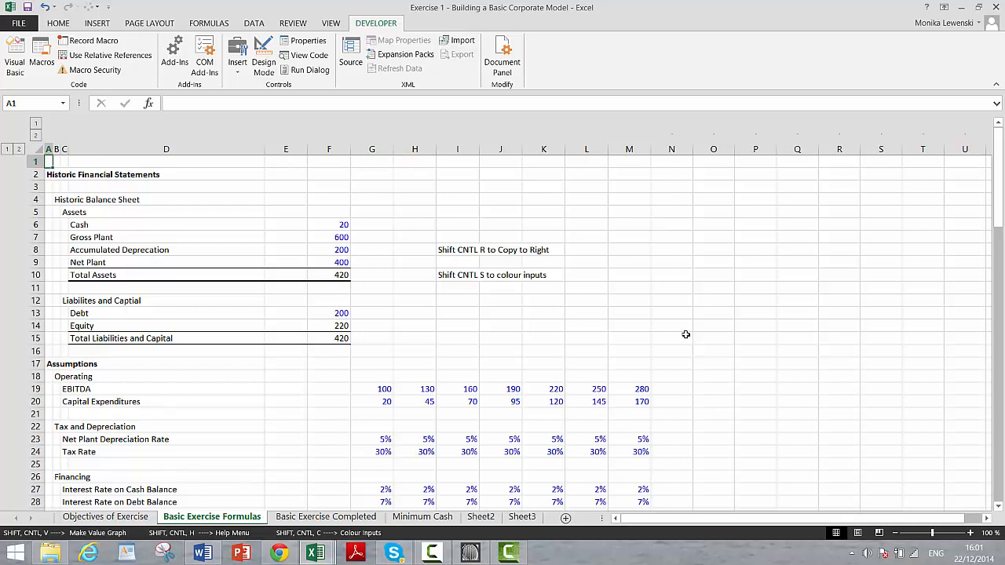
{"action": "left_click", "coordinate": [48, 451]}
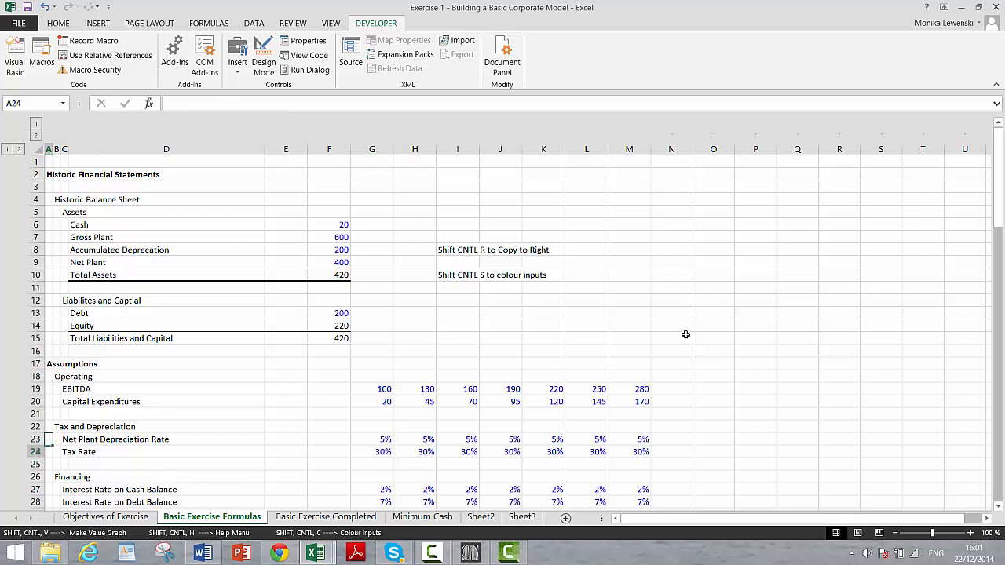
{"action": "left_click", "coordinate": [49, 389]}
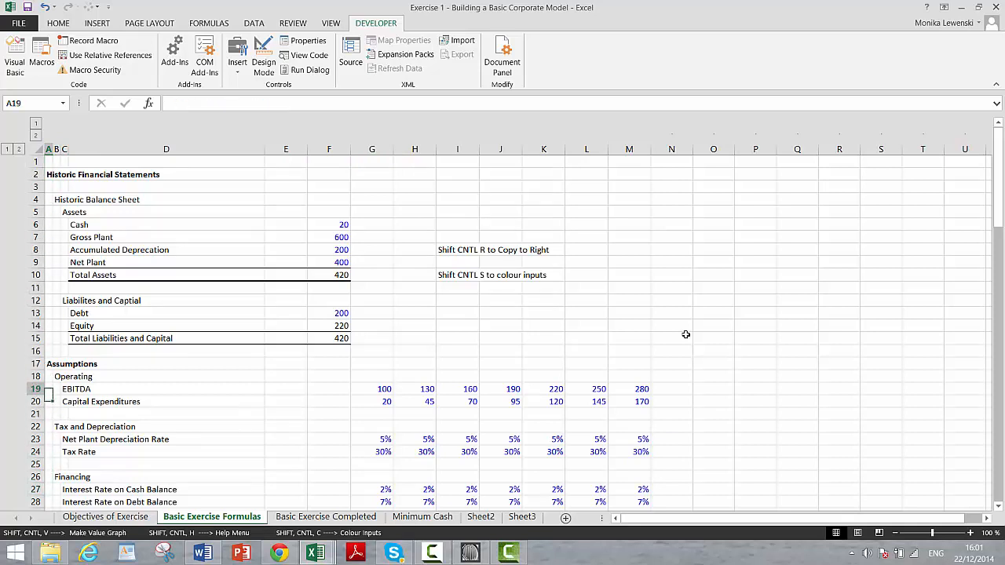
{"action": "left_click", "coordinate": [289, 212]}
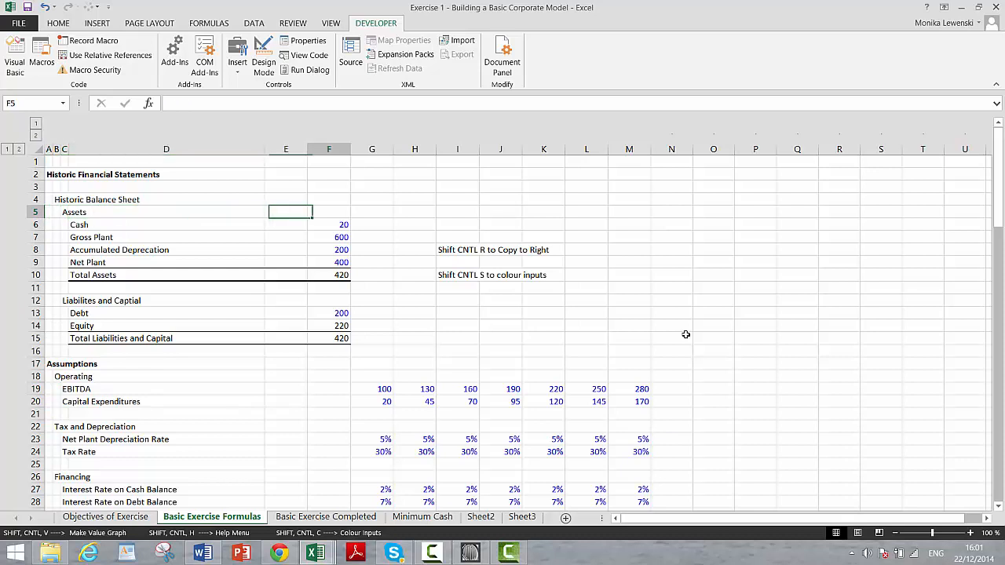
{"action": "left_click", "coordinate": [328, 389]}
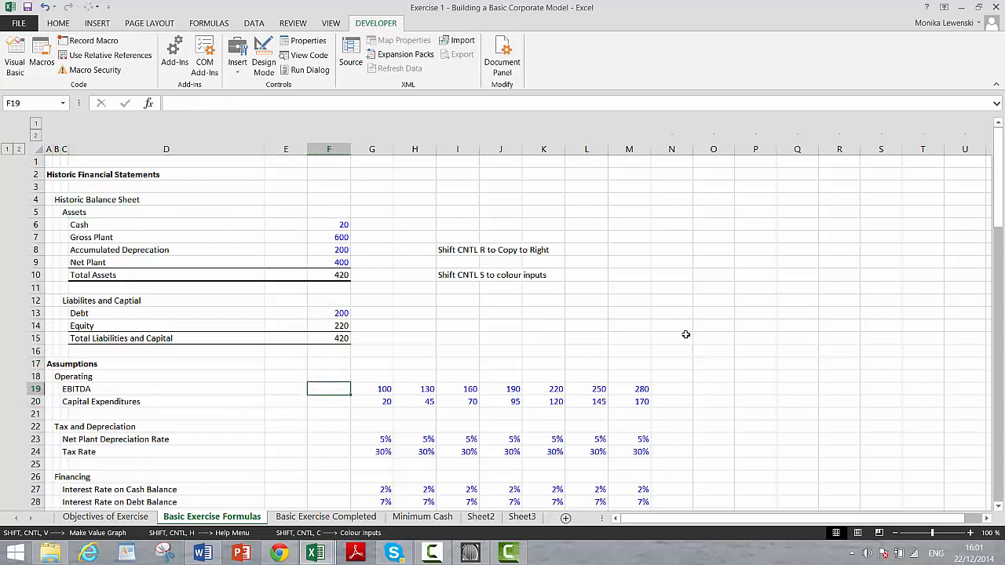
{"action": "left_click", "coordinate": [328, 262]}
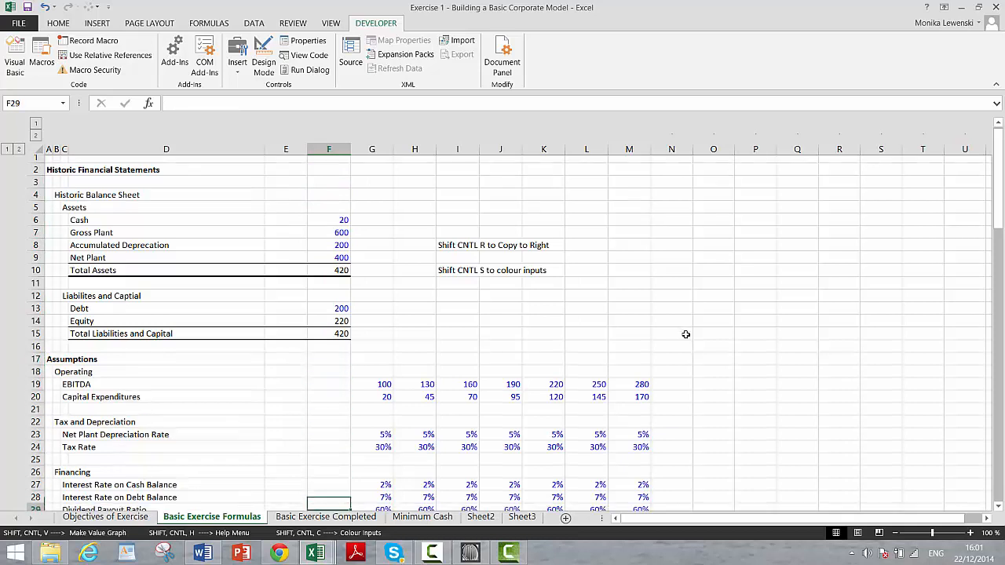
{"action": "scroll", "scroll_direction": "down", "scroll_amount": 3}
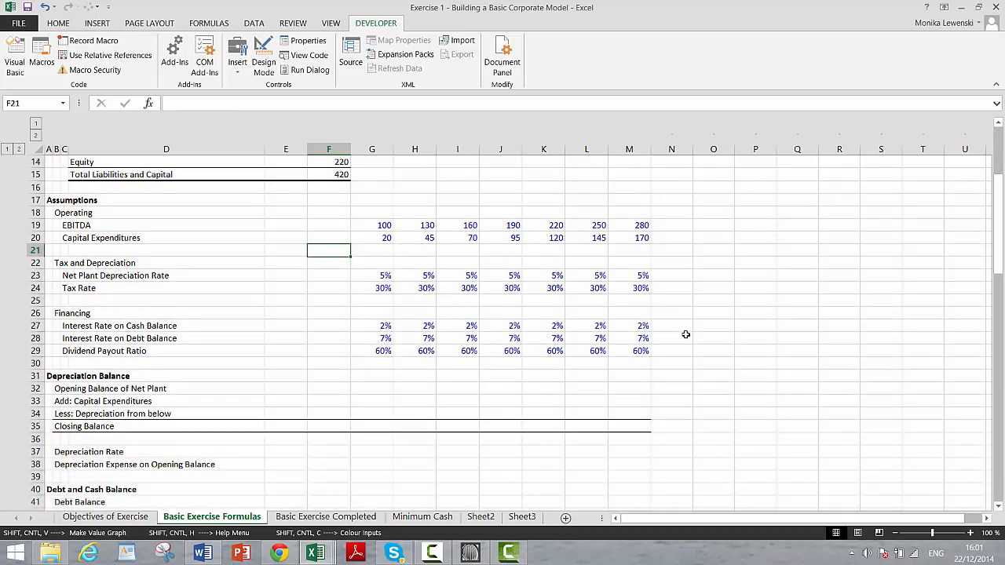
{"action": "left_click", "coordinate": [469, 226]}
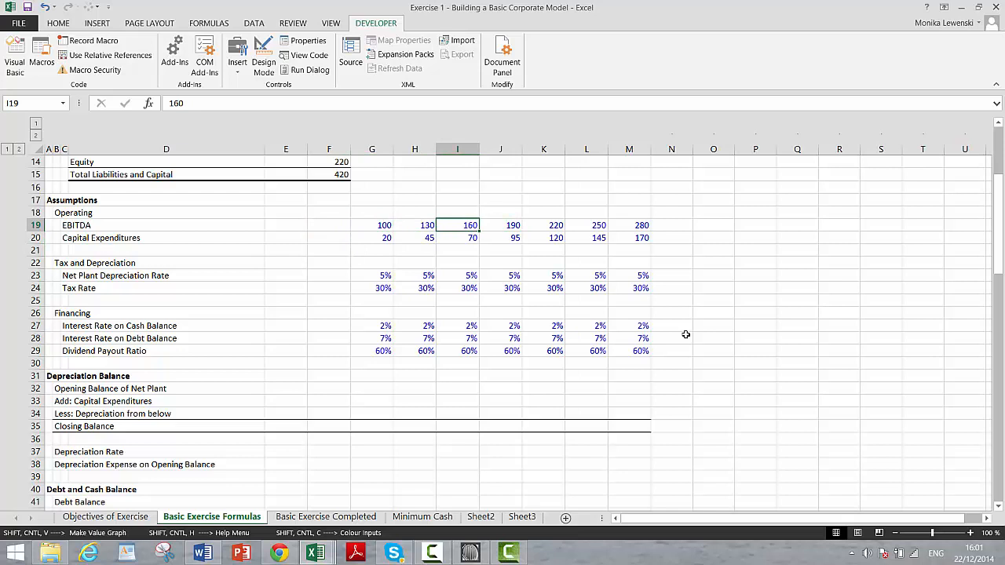
{"action": "left_click", "coordinate": [371, 238]}
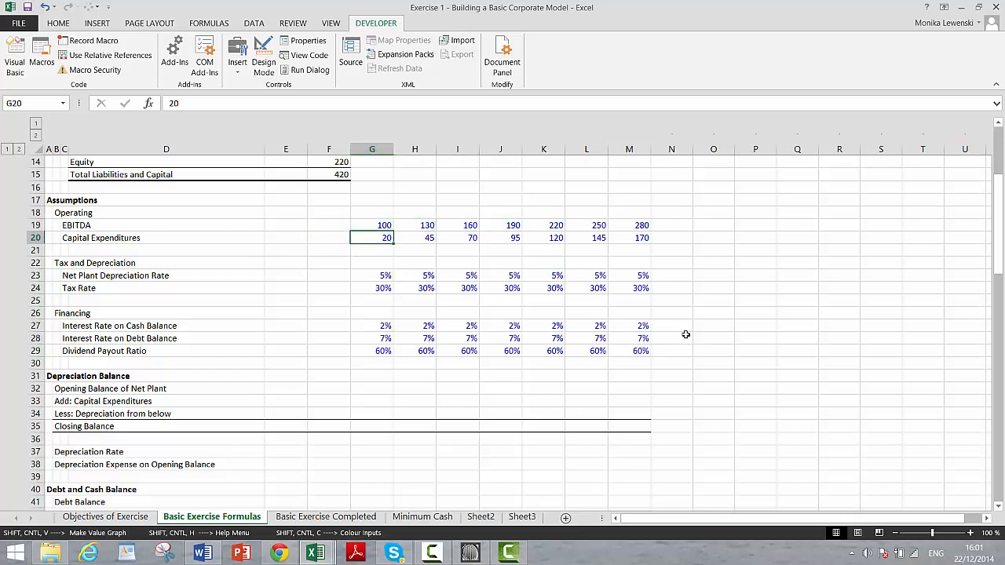
{"action": "left_click", "coordinate": [587, 226]}
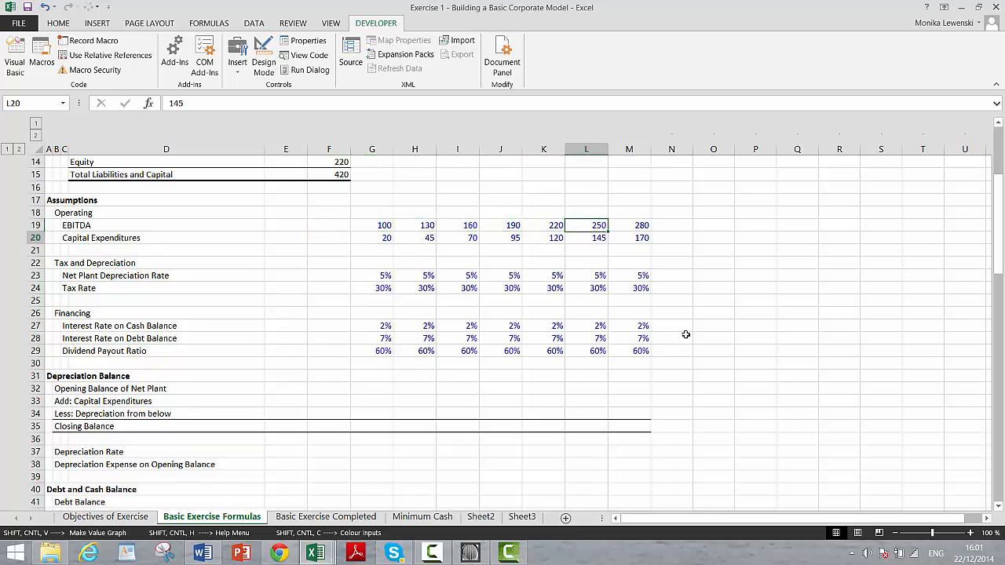
{"action": "left_click", "coordinate": [428, 238]}
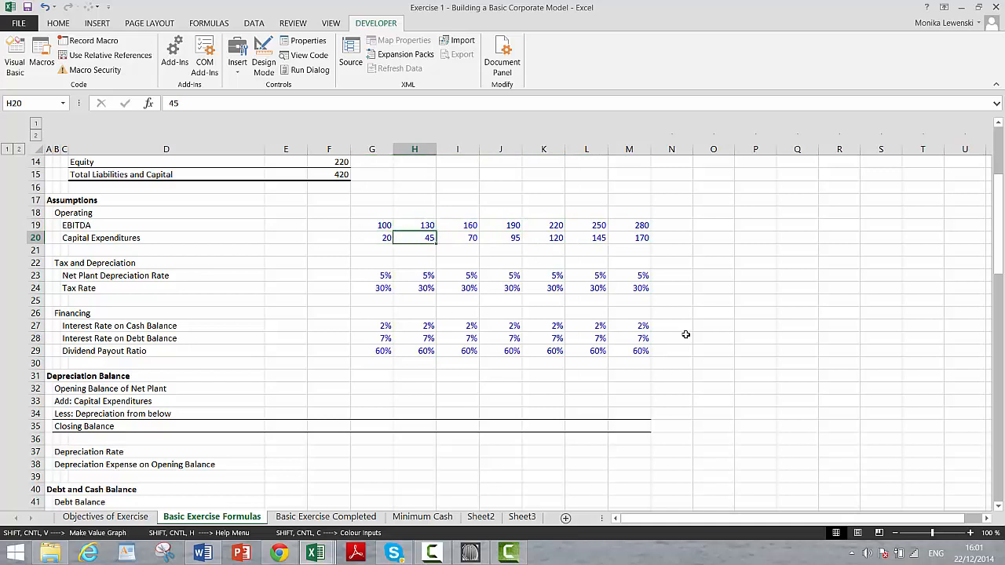
{"action": "left_click", "coordinate": [371, 274]}
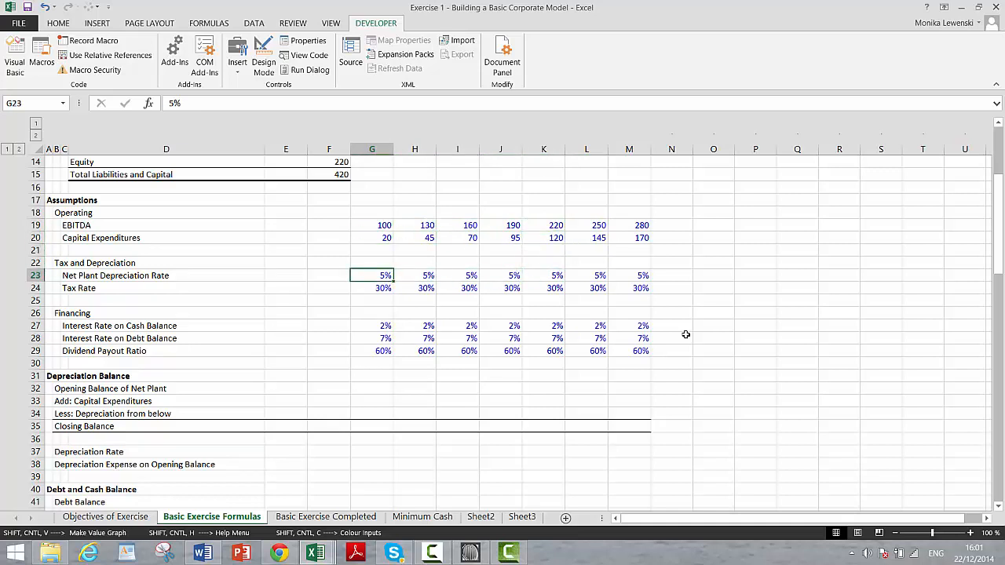
{"action": "left_click", "coordinate": [165, 276]}
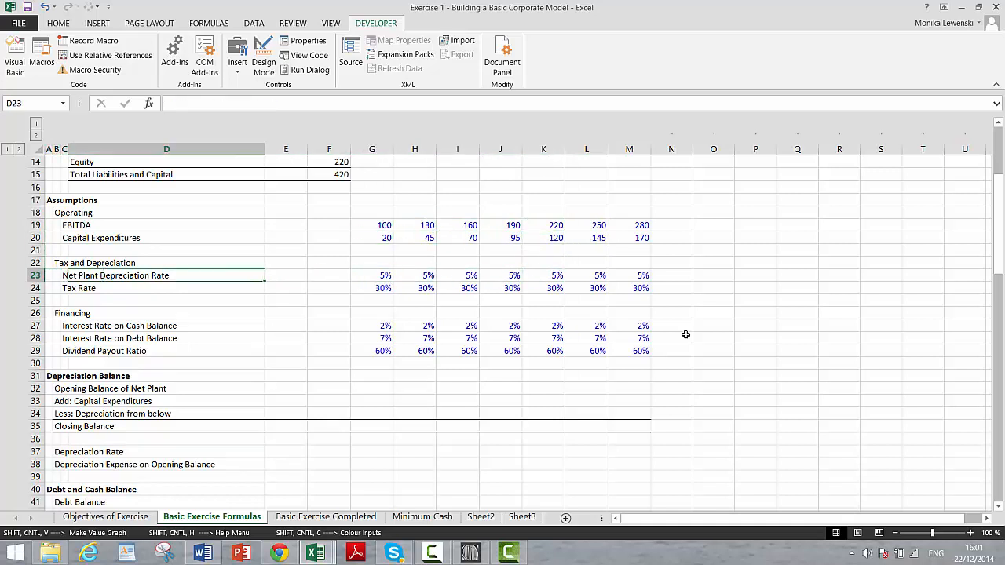
{"action": "left_click", "coordinate": [371, 275]}
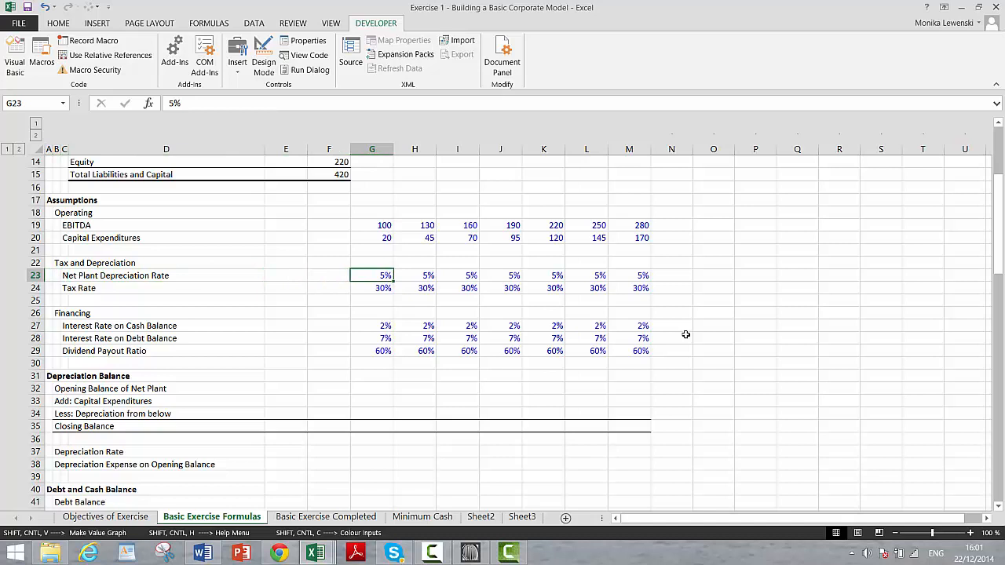
{"action": "left_click", "coordinate": [469, 288]}
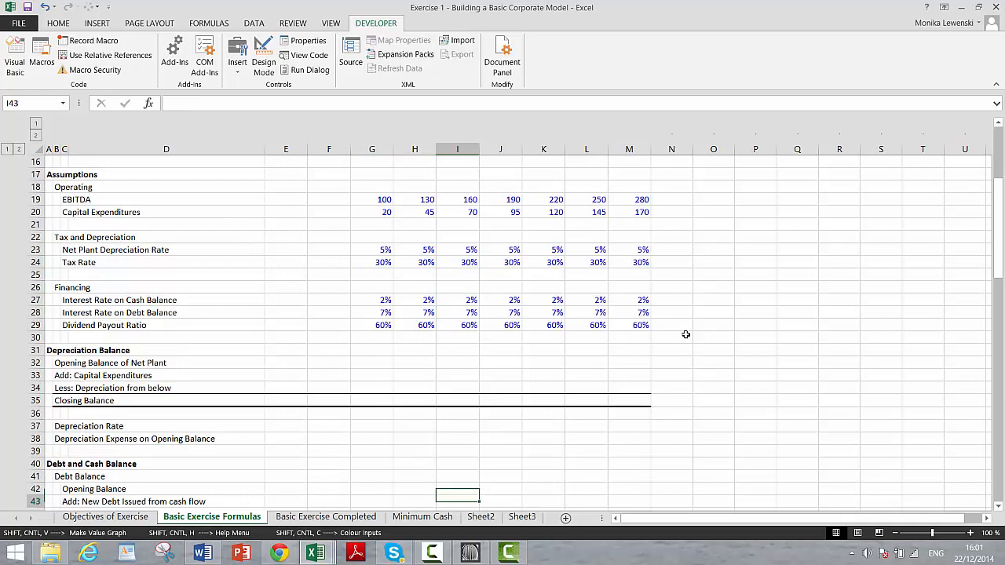
{"action": "scroll", "scroll_direction": "down", "scroll_amount": 3}
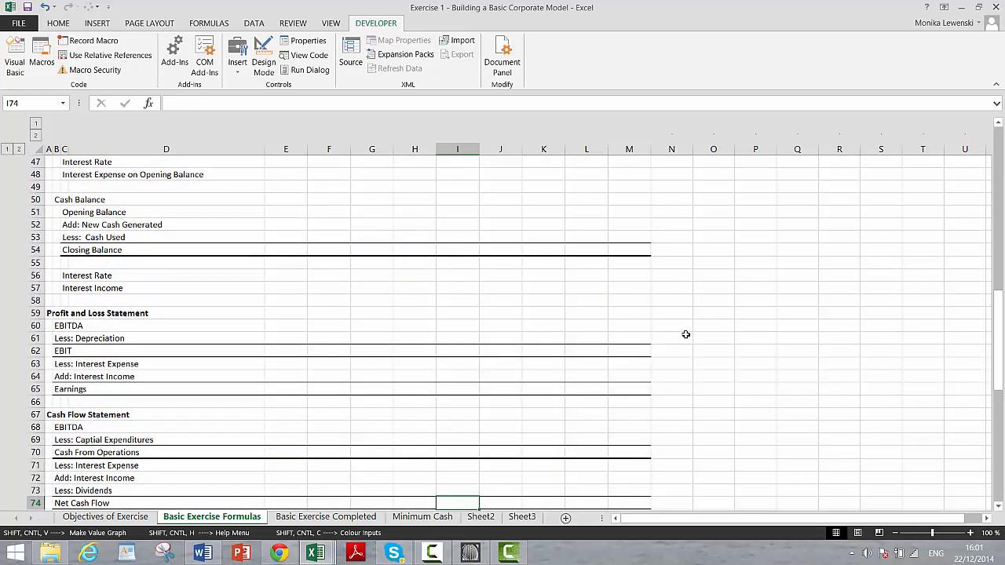
{"action": "scroll", "scroll_direction": "down", "scroll_amount": 3}
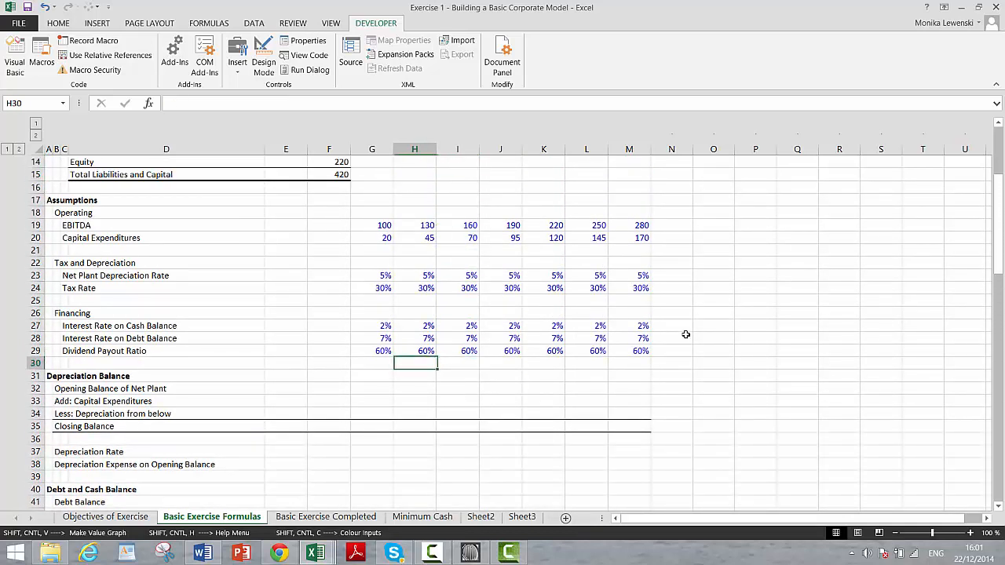
{"action": "left_click", "coordinate": [371, 338]}
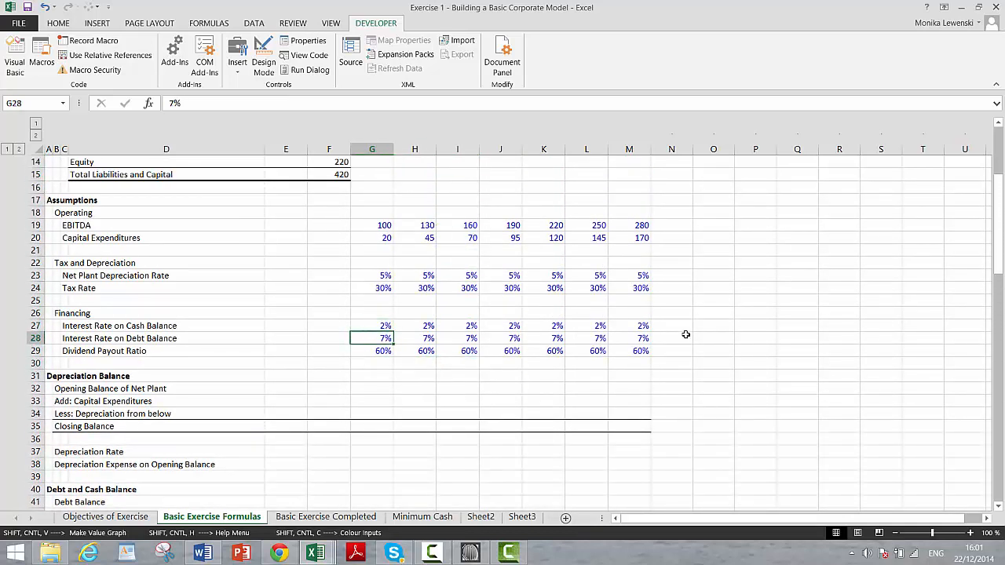
{"action": "left_click", "coordinate": [500, 338]}
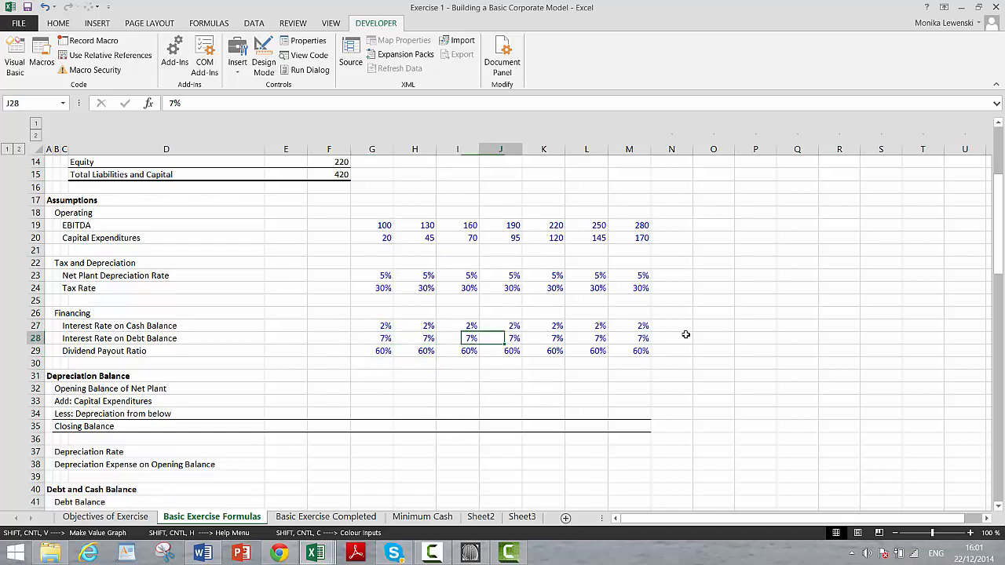
{"action": "left_click", "coordinate": [371, 351]}
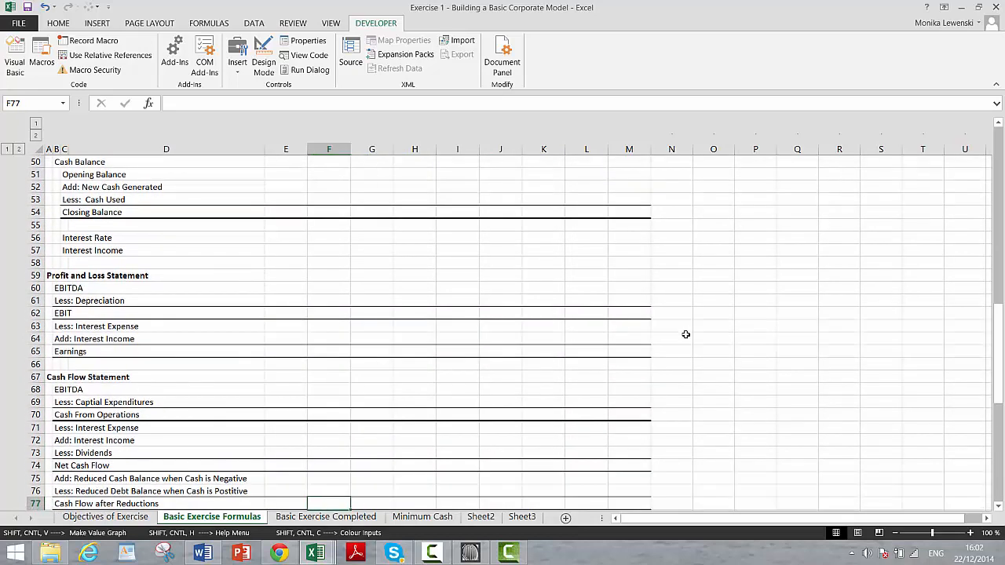
{"action": "scroll", "scroll_direction": "down", "scroll_amount": 3}
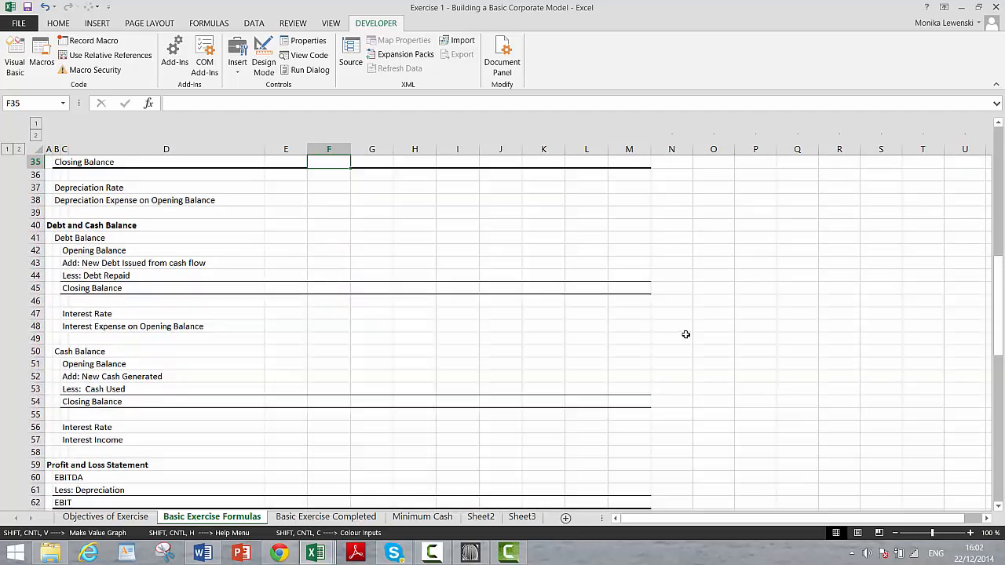
{"action": "key", "text": "ctrl+Home"}
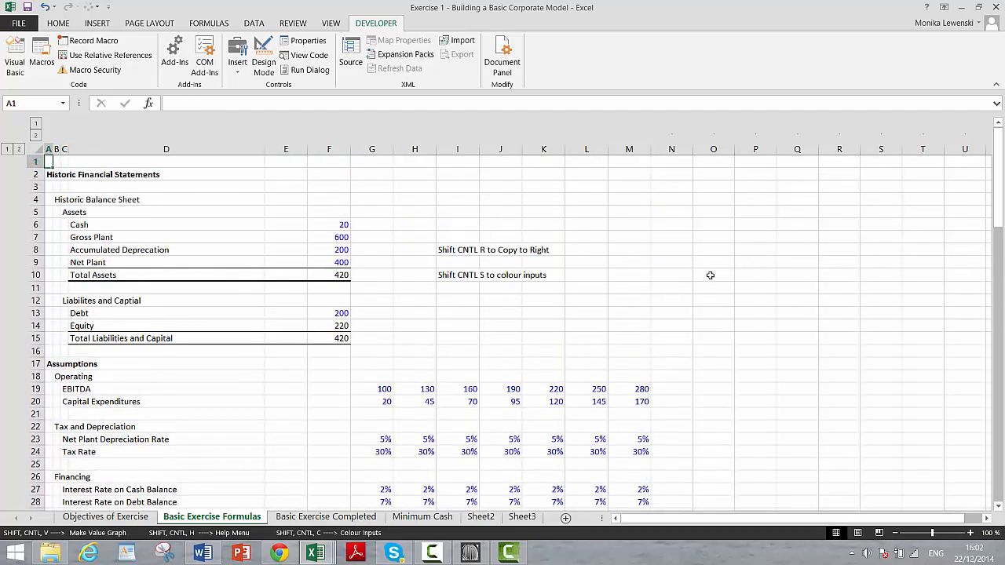
{"action": "mouse_move", "coordinate": [592, 247]}
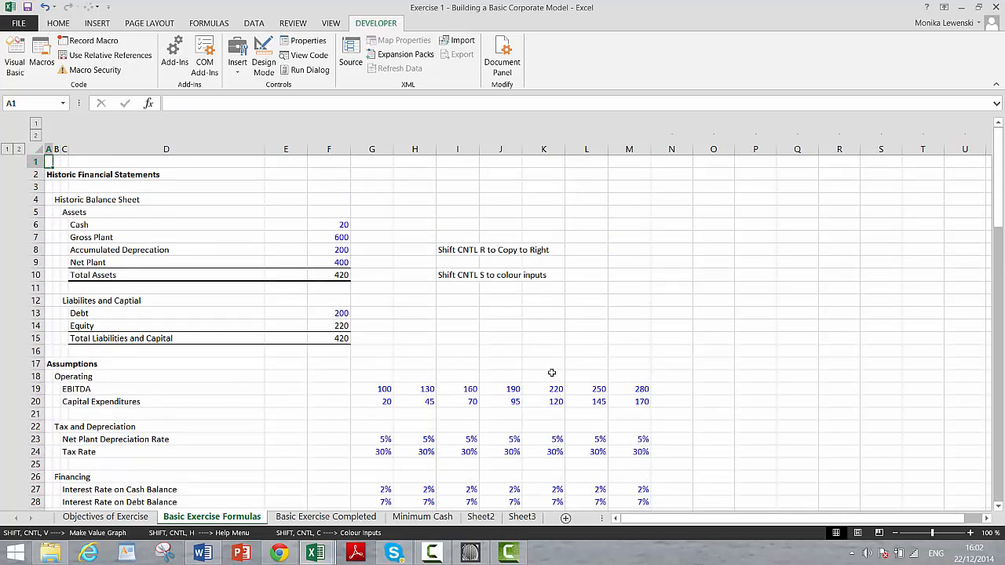
{"action": "mouse_move", "coordinate": [509, 552]}
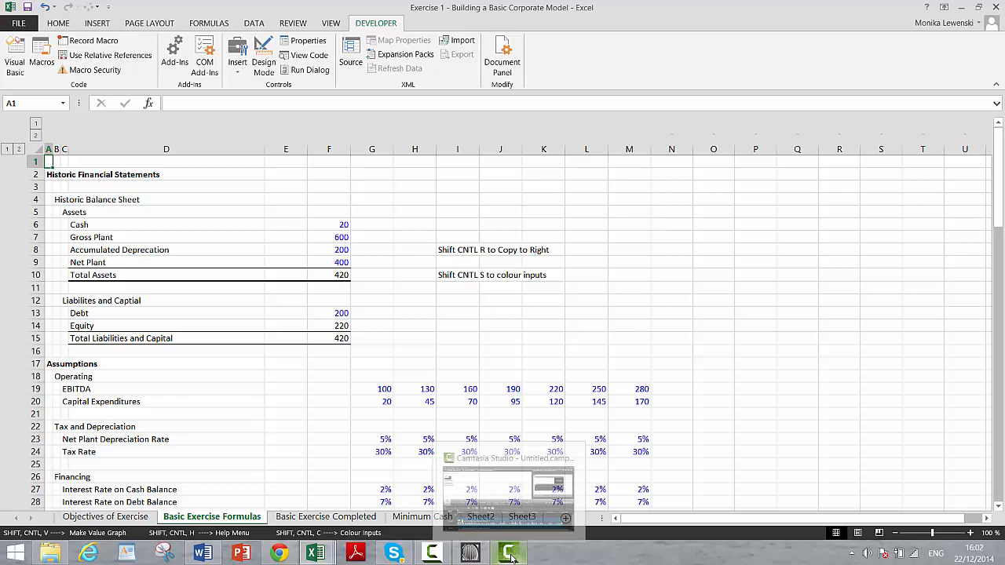